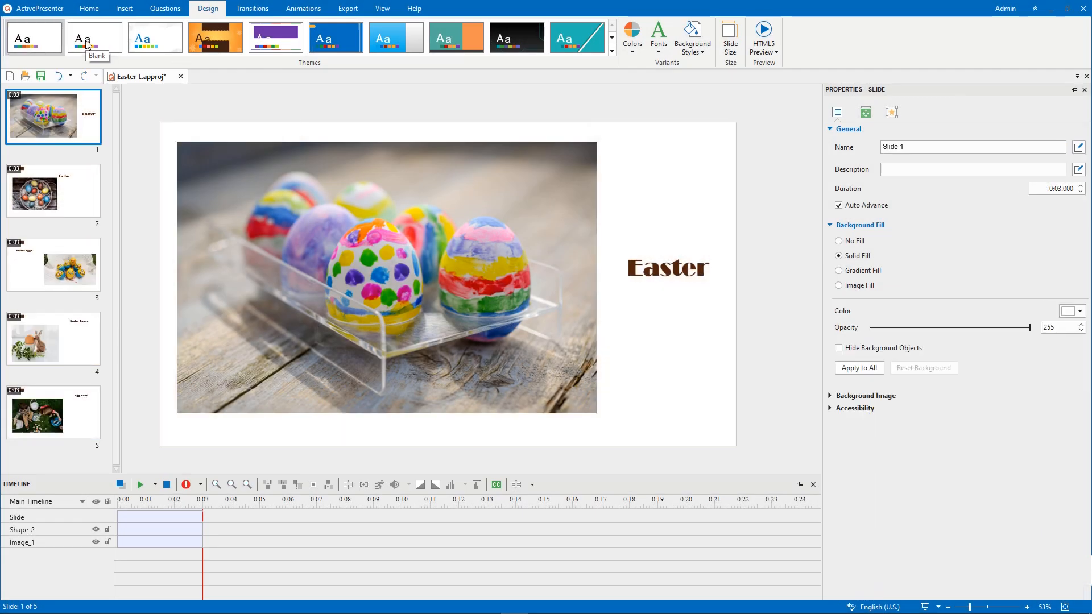
- Try the orange Autumn theme, then apply the blue Briny theme to all slides
click(215, 36)
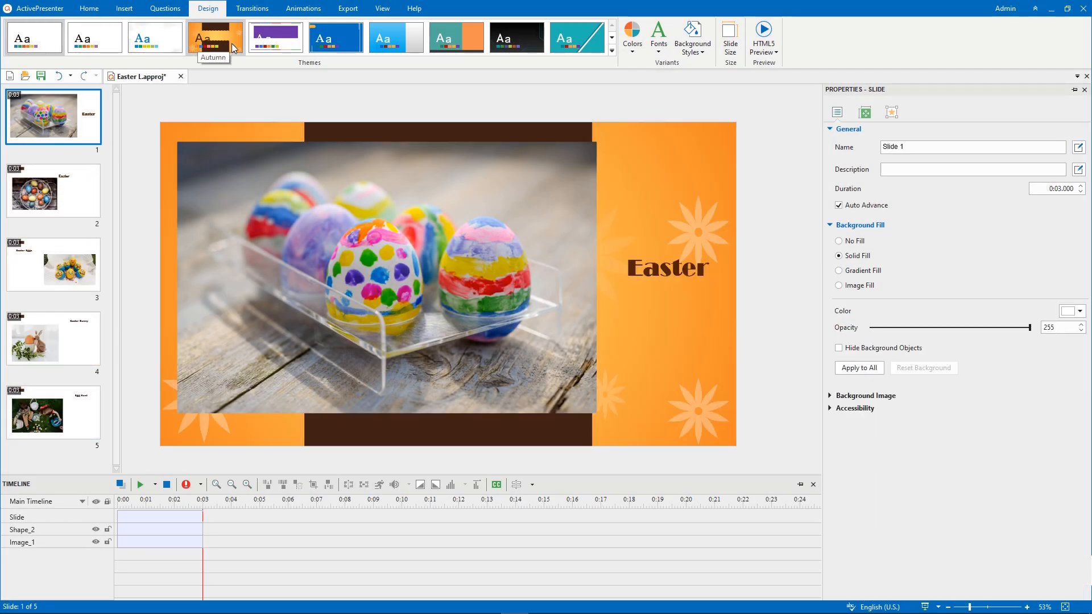
click(838, 271)
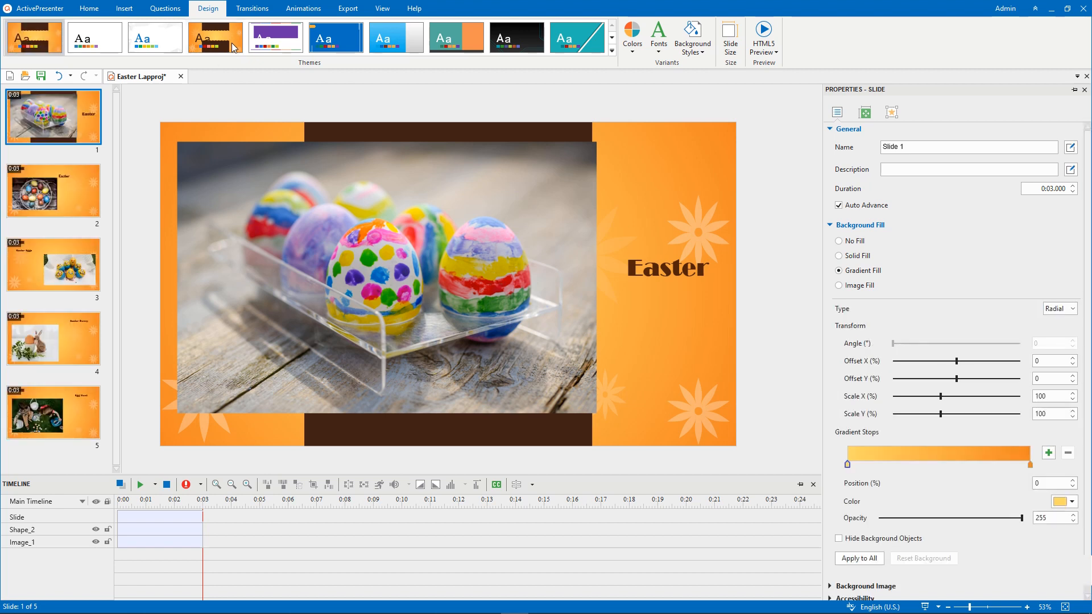
click(693, 38)
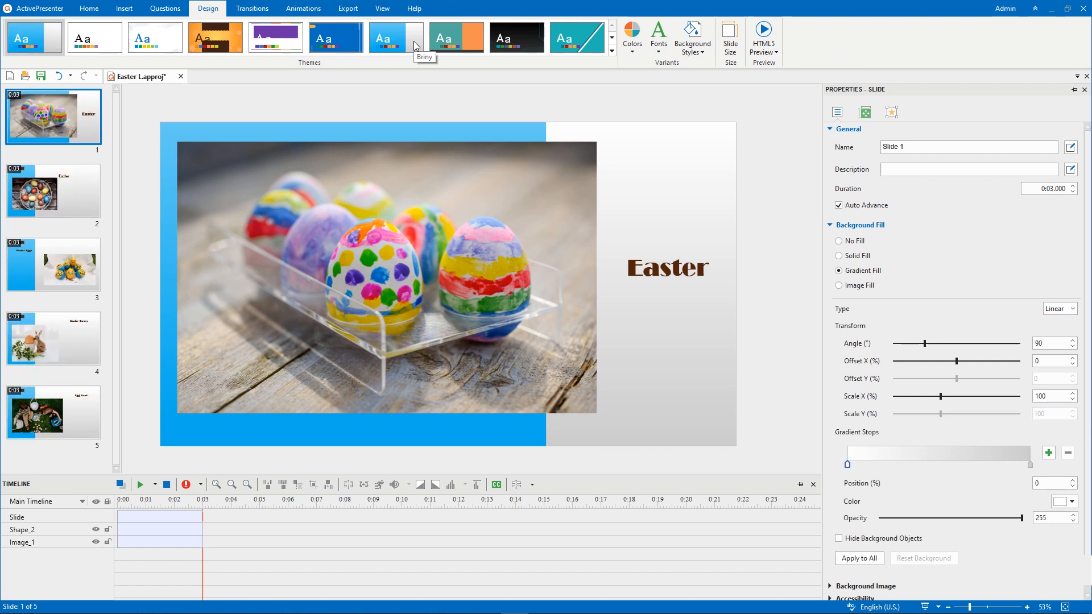
click(693, 37)
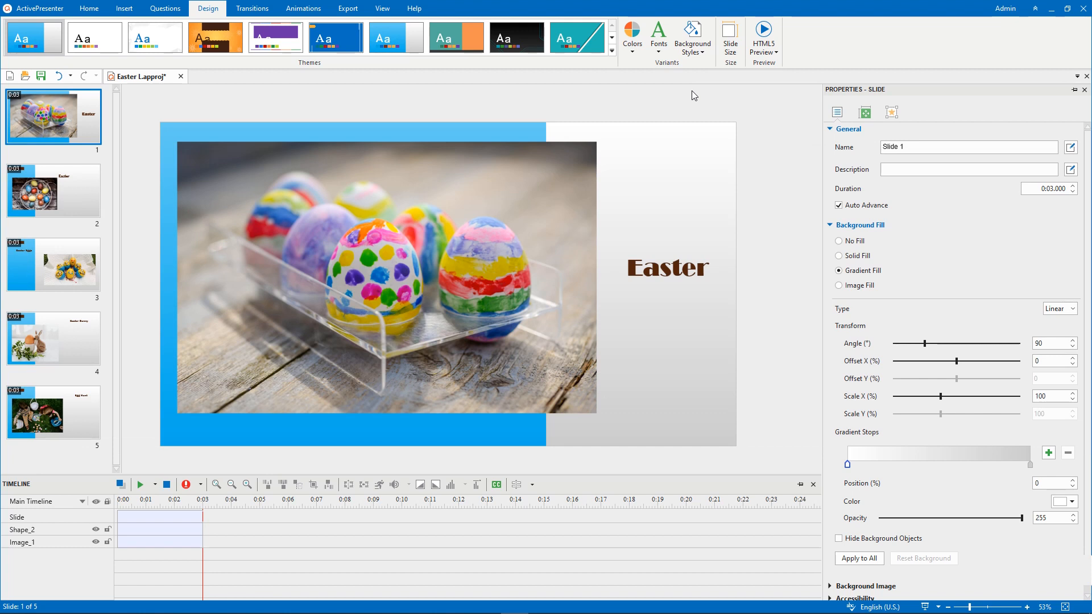
mouse_move(99, 243)
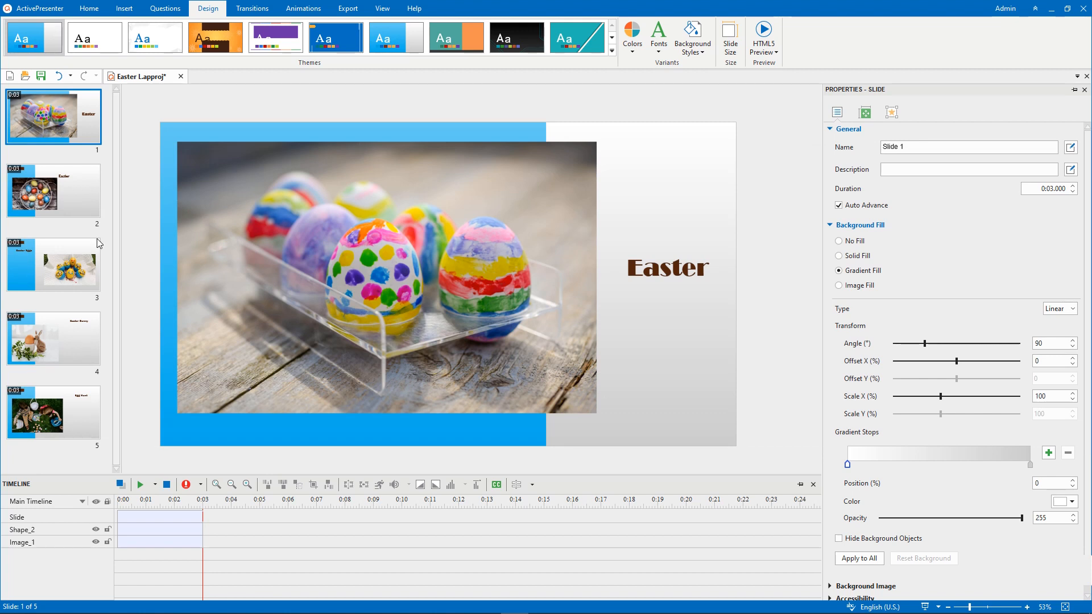
- From the Easter Eggs slide, apply preset background Style 11 (dark slate-blue gradient)
click(54, 265)
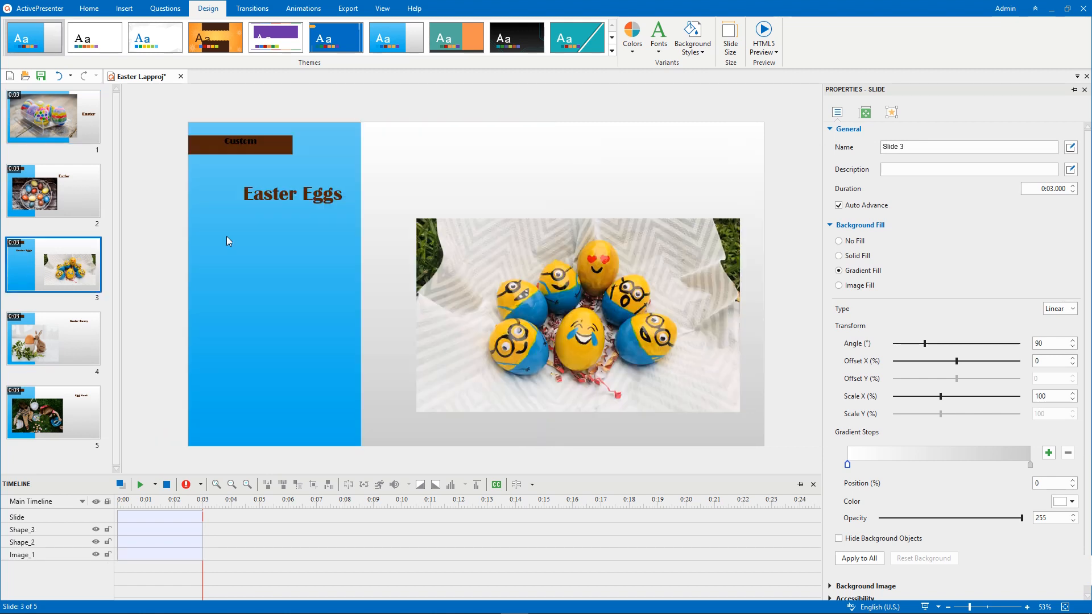
click(693, 37)
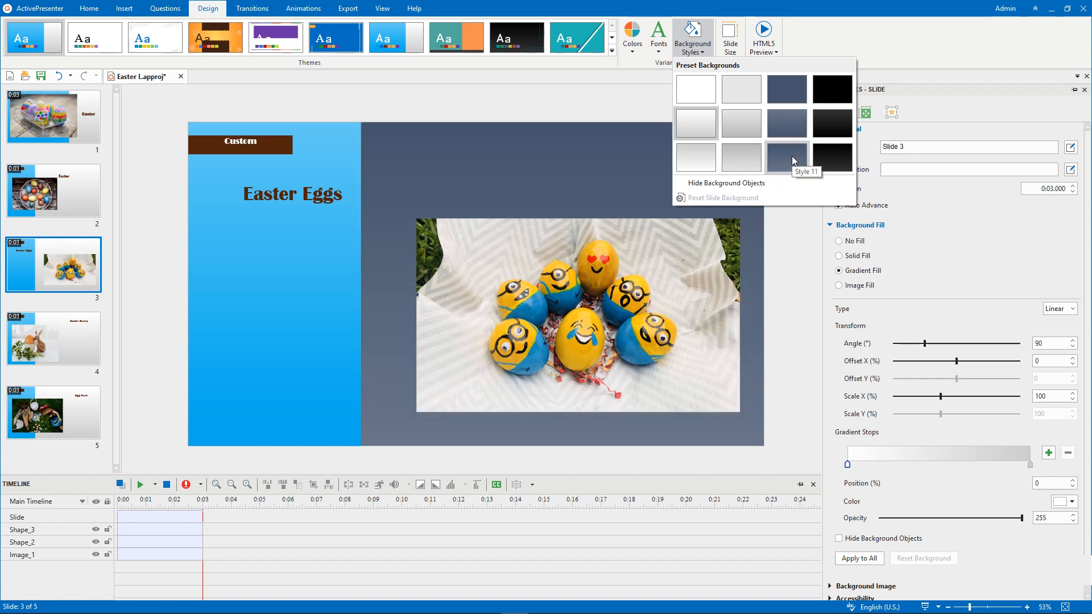
click(786, 157)
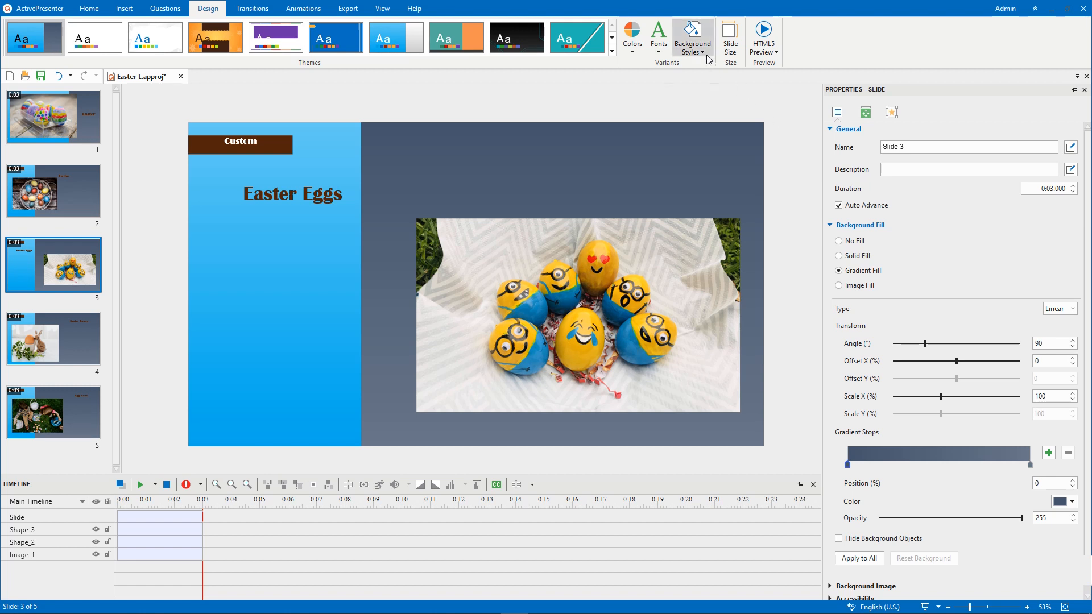
- Apply the light grey gradient preset to the Easter Eggs slide only
click(691, 36)
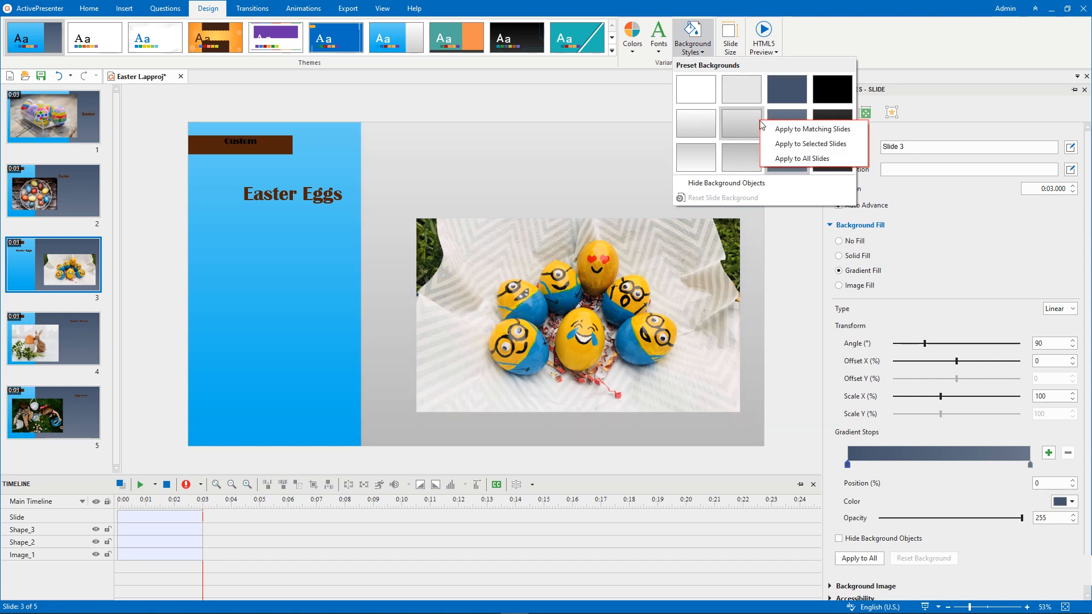
mouse_move(812, 129)
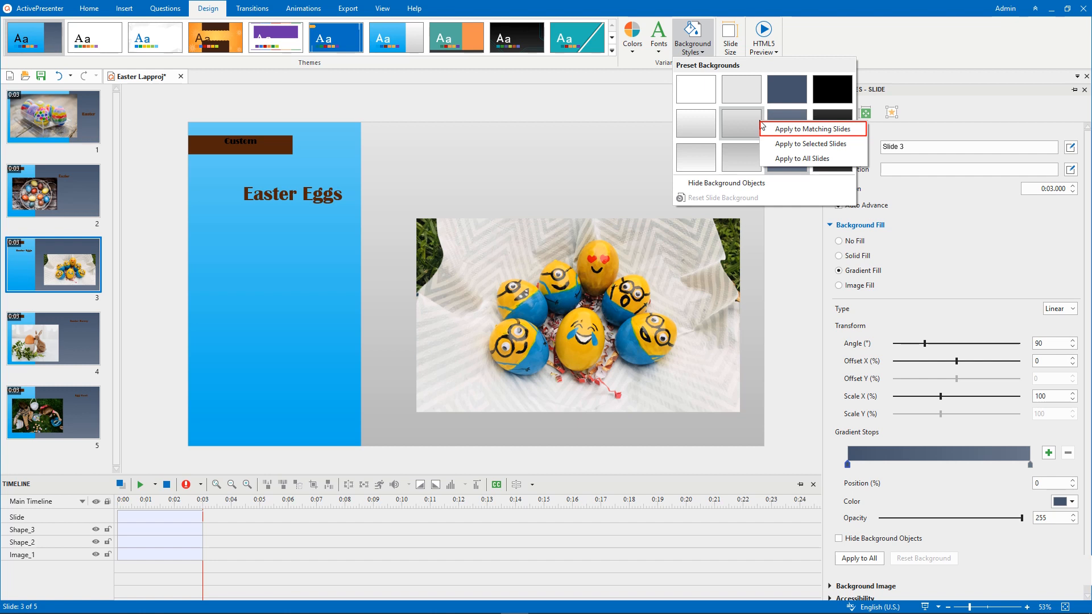
mouse_move(811, 143)
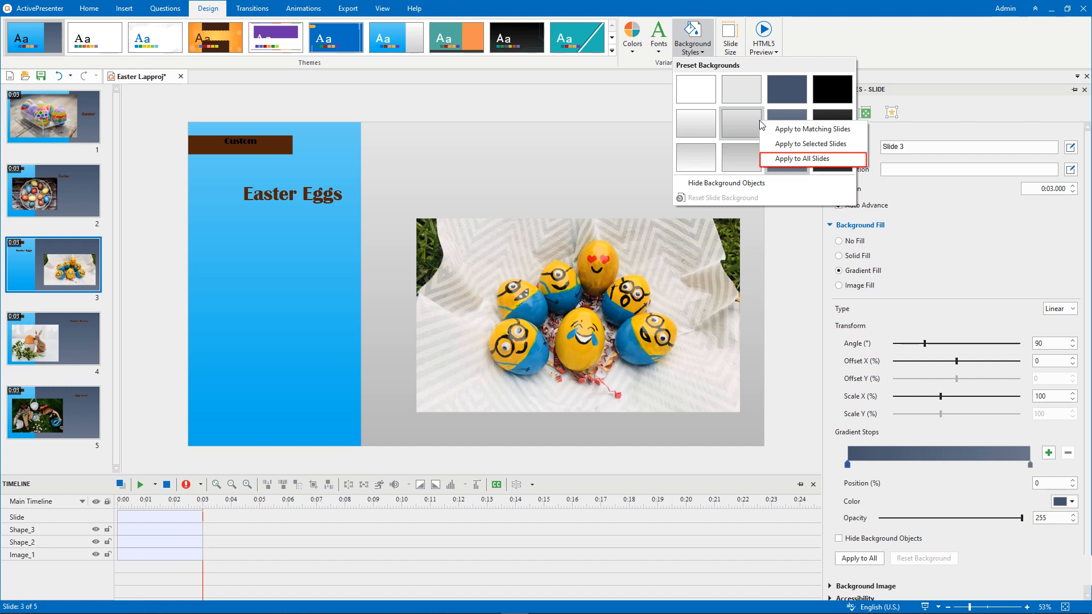
mouse_move(791, 142)
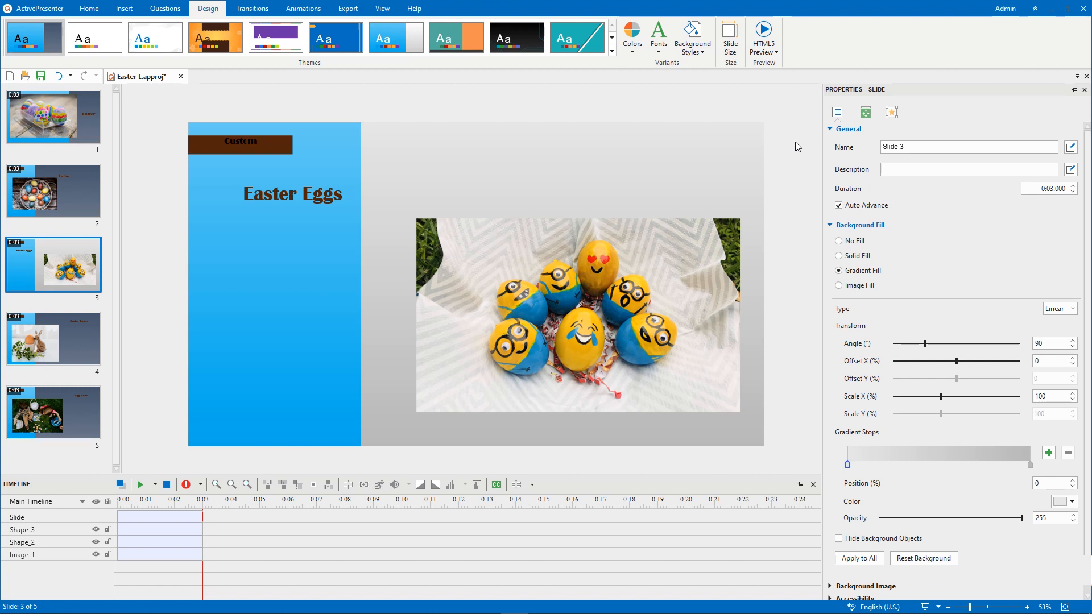
- Reset the Easter Eggs slide background to the layout default, keeping its blue panel visible
click(692, 37)
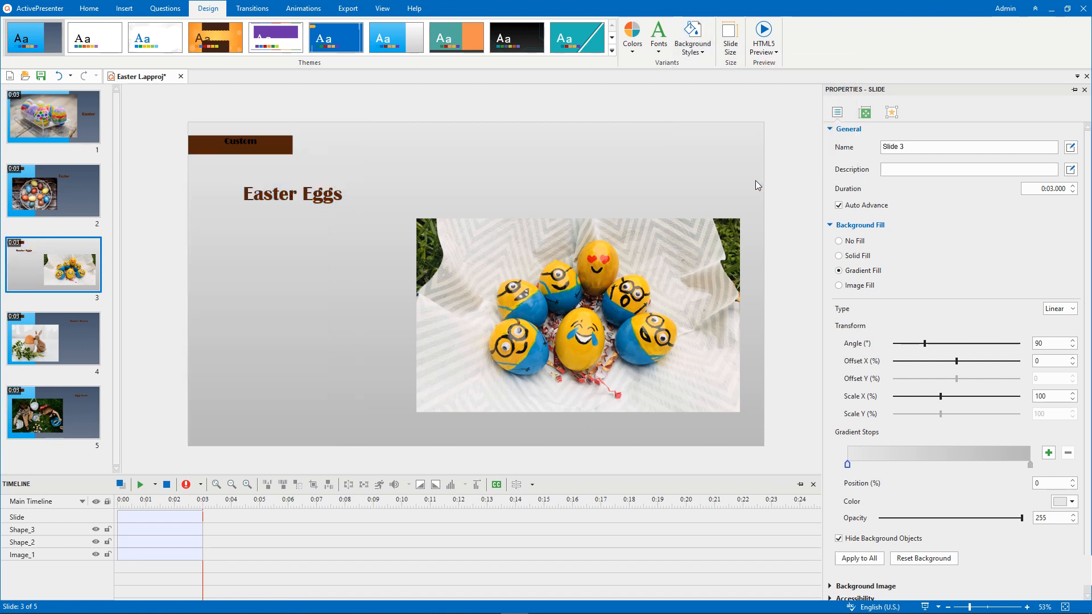
mouse_move(789, 193)
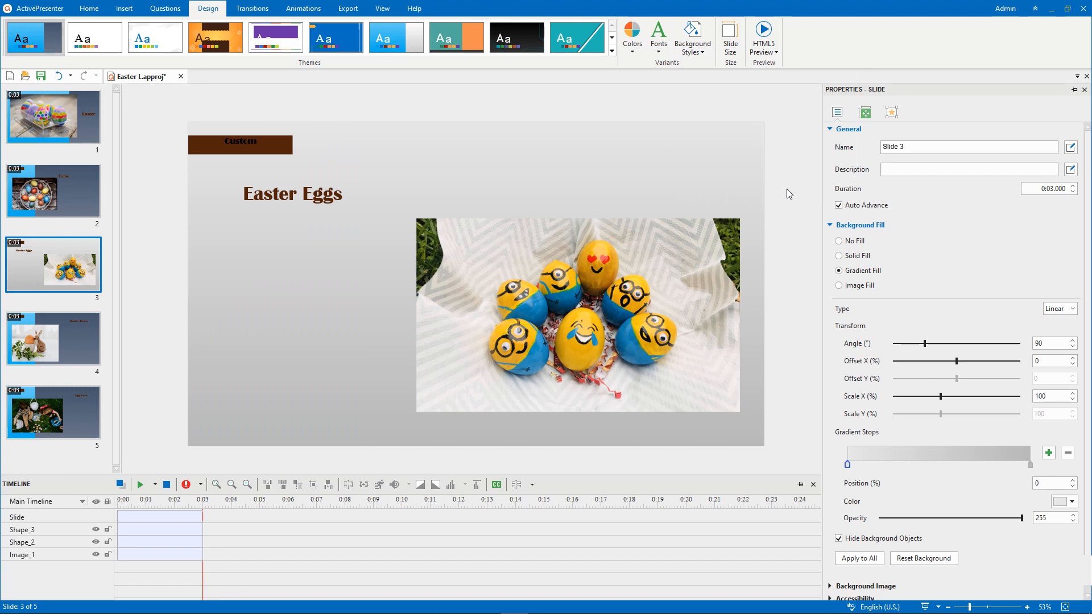
click(691, 37)
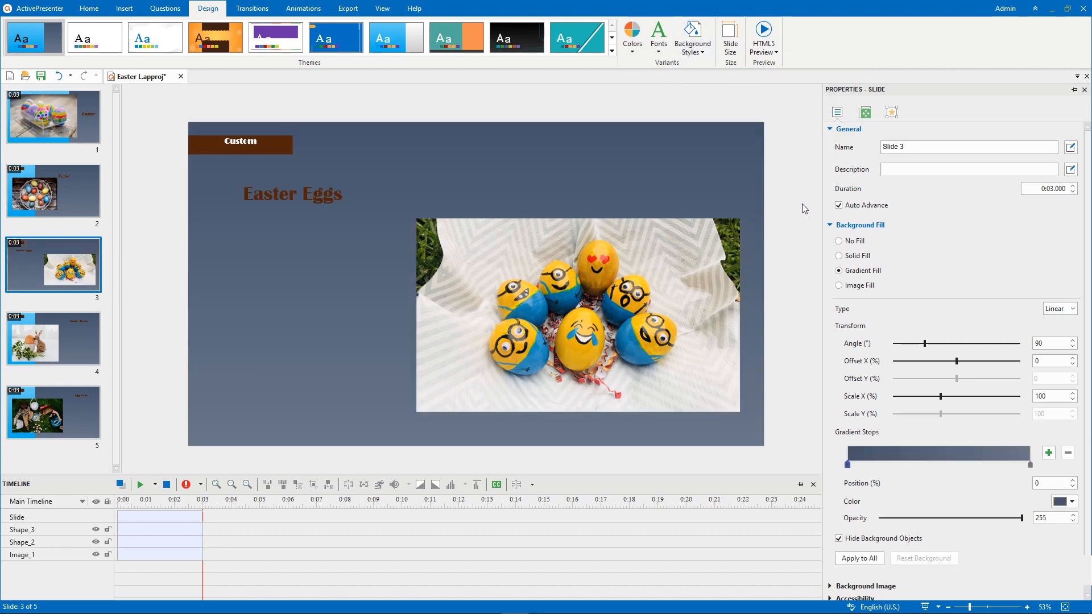
click(691, 37)
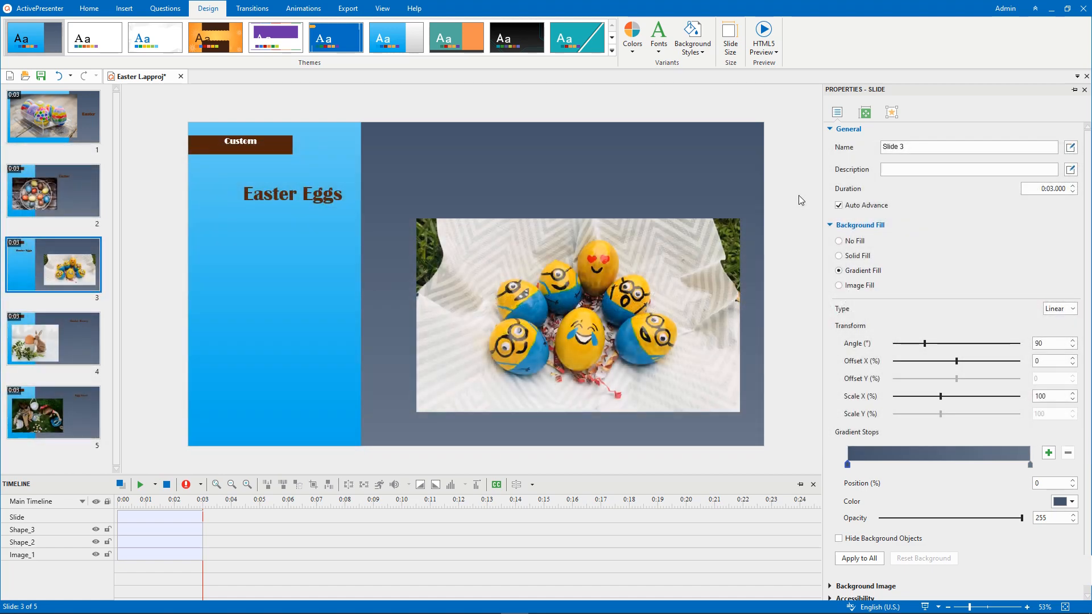
- Enter Slide Master view and select the Blank Layout with its blue panel
click(53, 265)
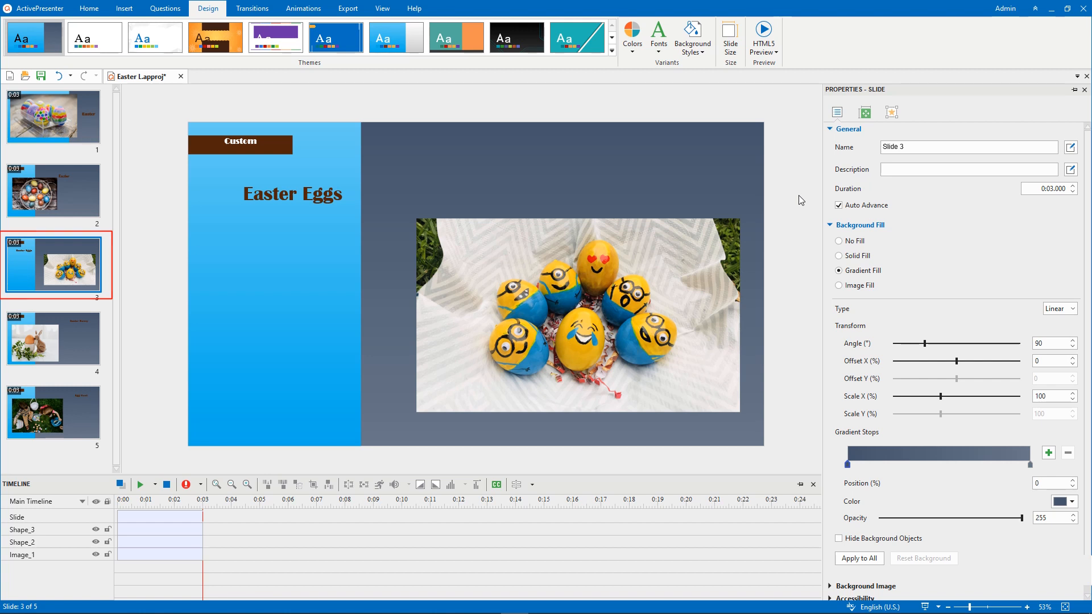
click(383, 8)
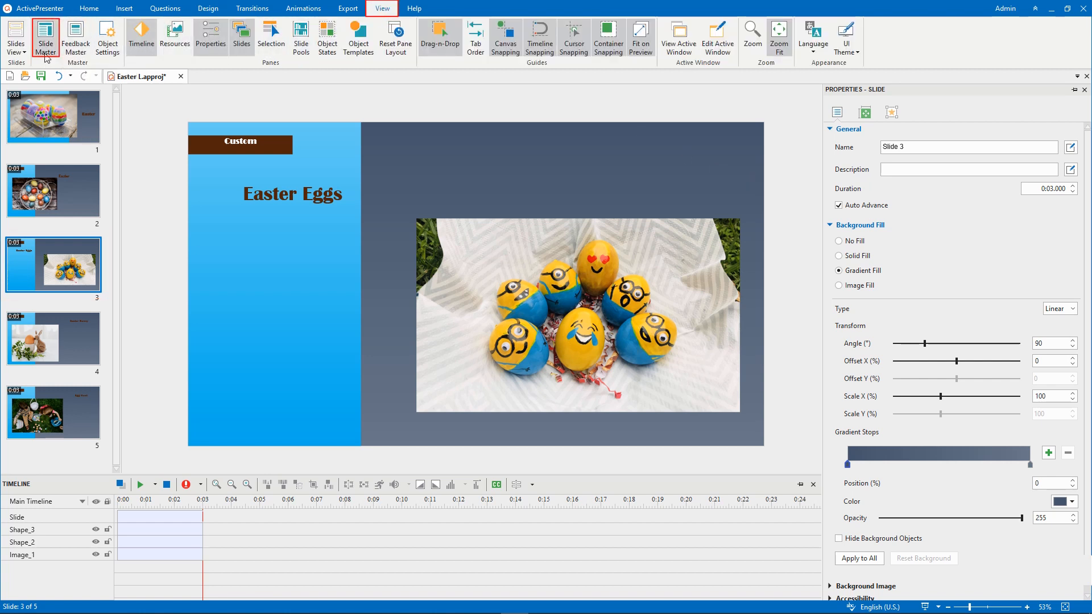
click(46, 37)
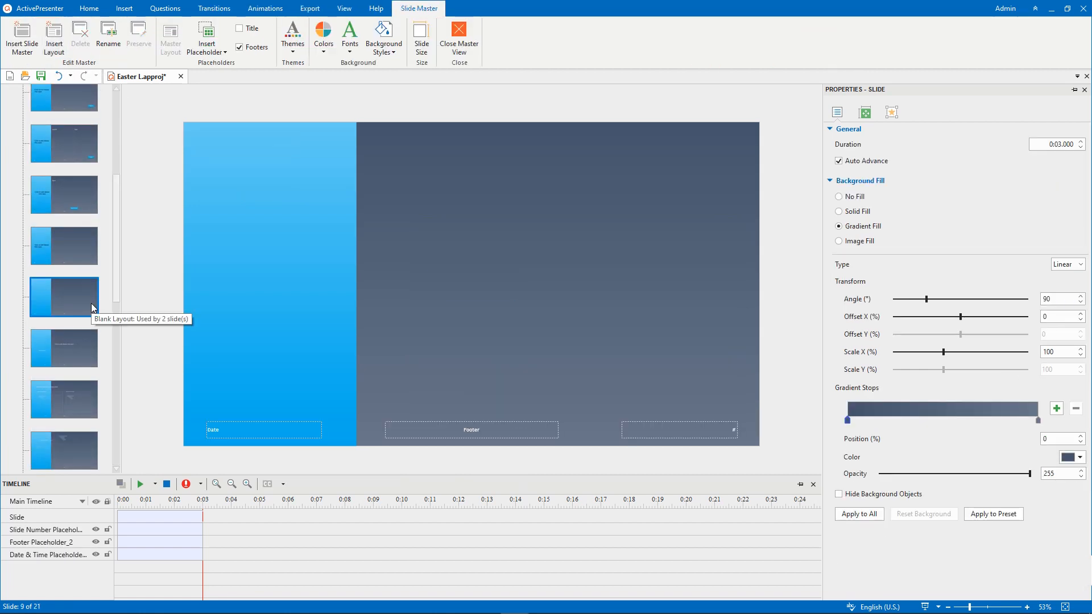
- Try a solid fill on the layout background, then switch back to a gradient fill
click(836, 112)
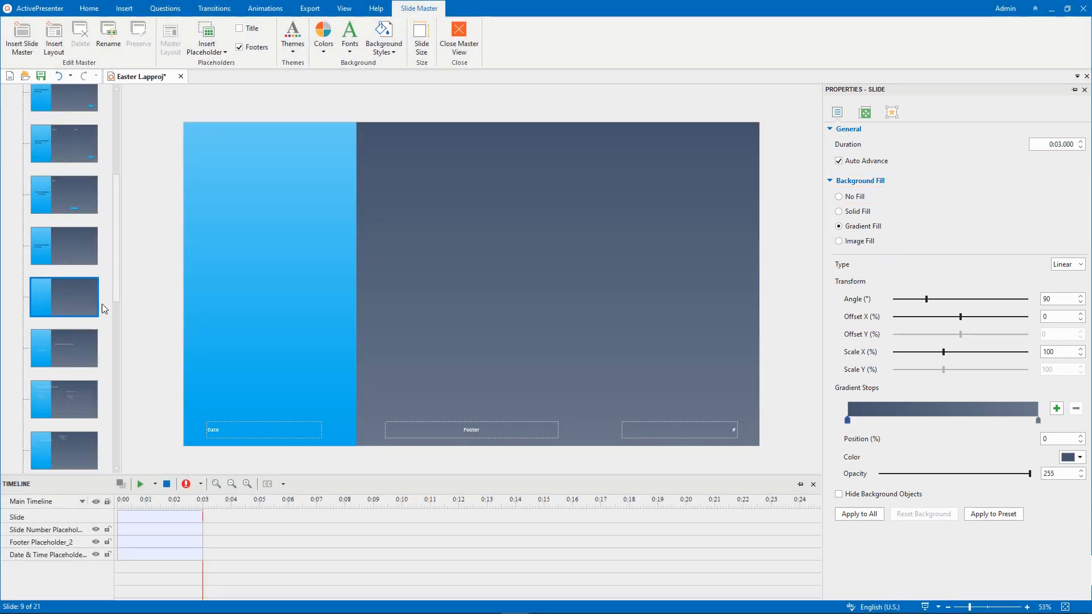
click(838, 212)
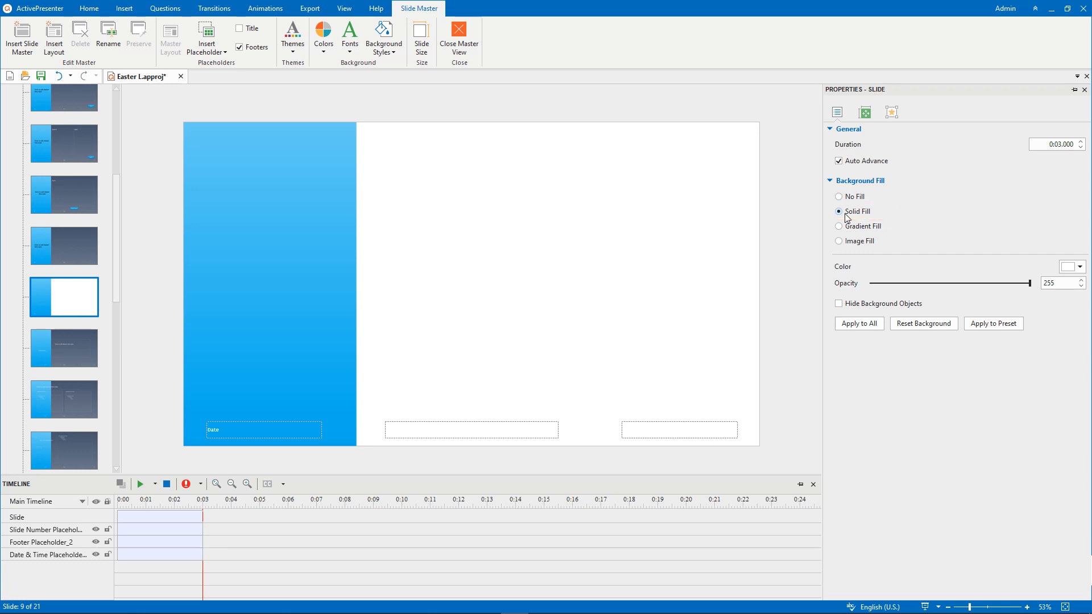
click(1079, 266)
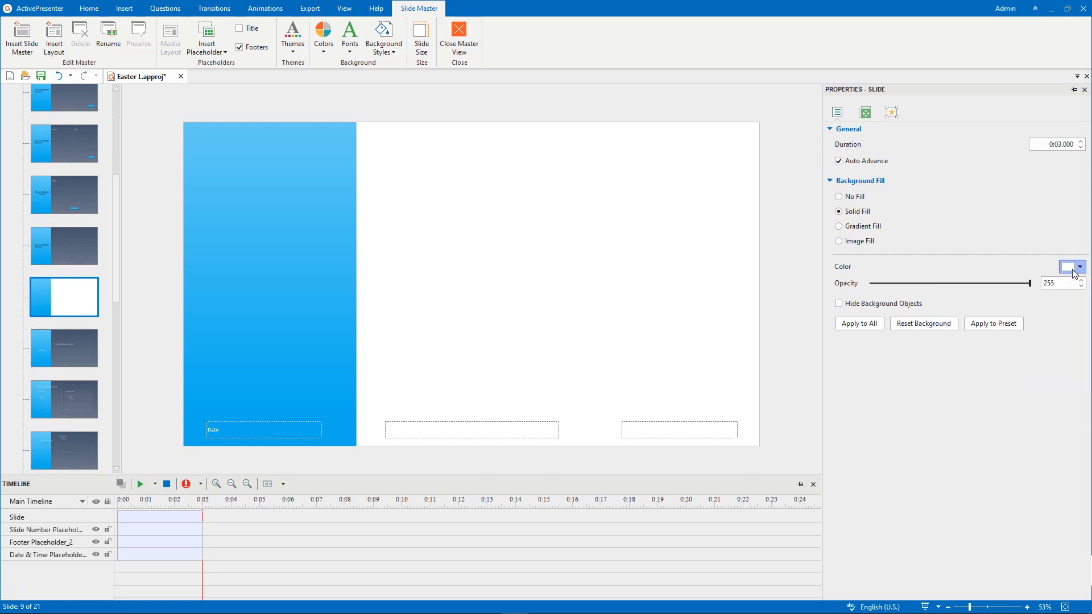
click(838, 225)
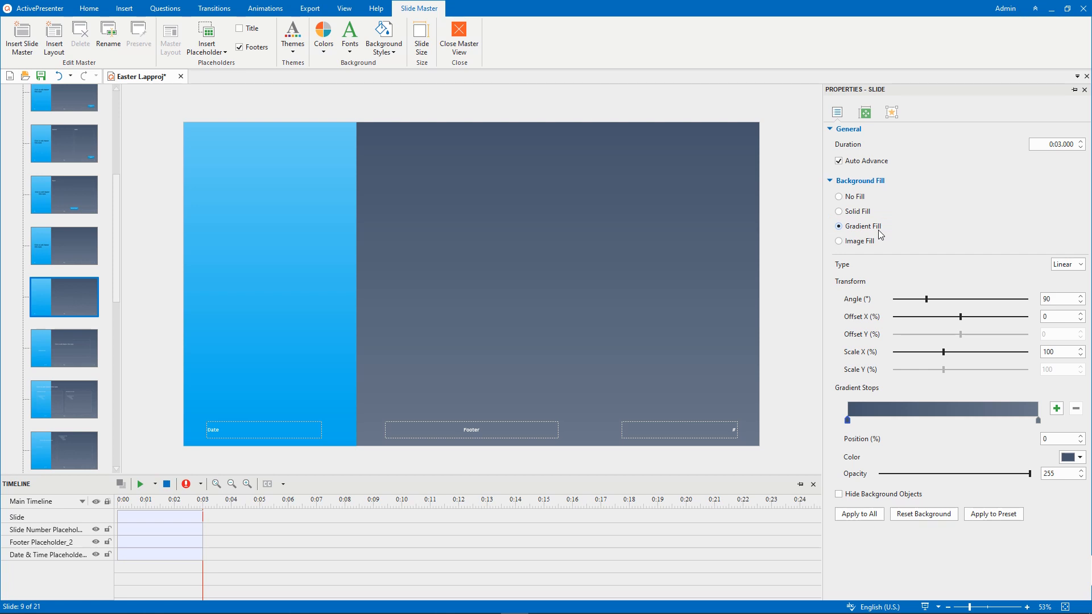
- Make the first gradient stop light blue and shrink the gradient's horizontal scale
click(1079, 457)
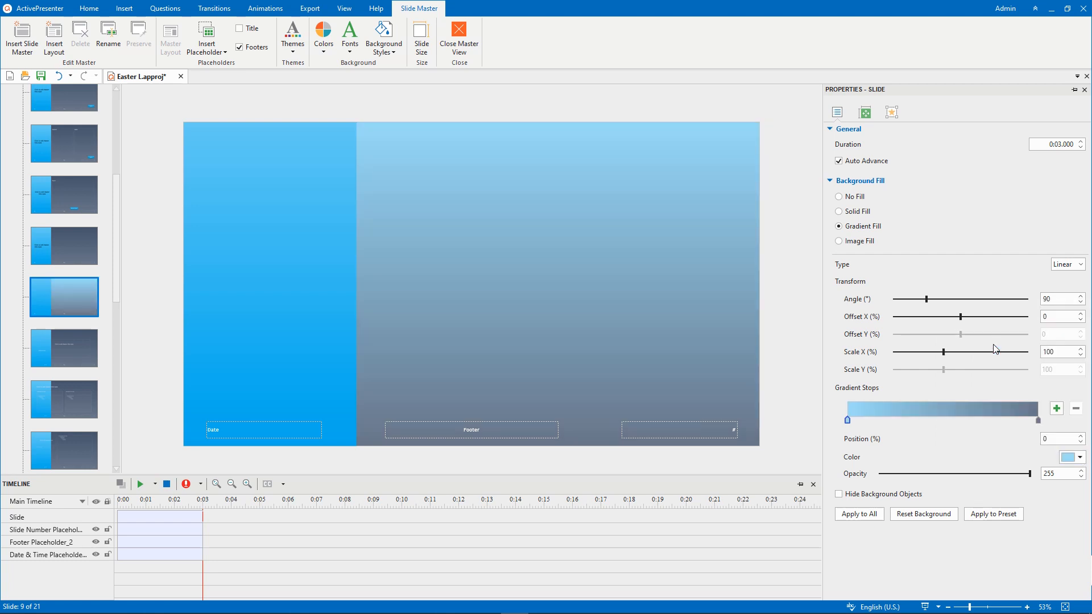
drag(961, 316, 1003, 316)
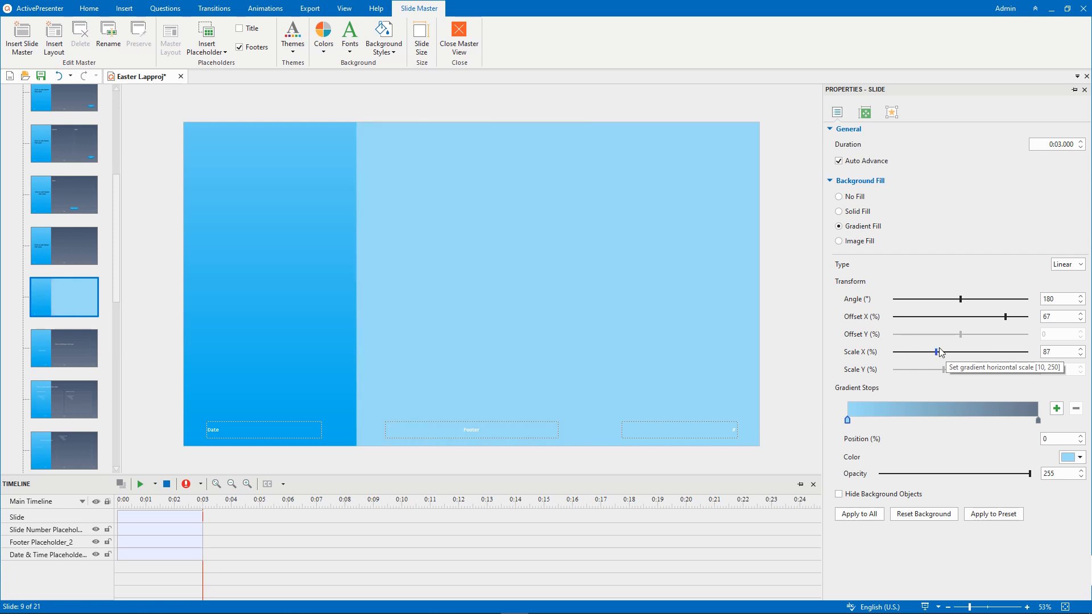
mouse_move(966, 336)
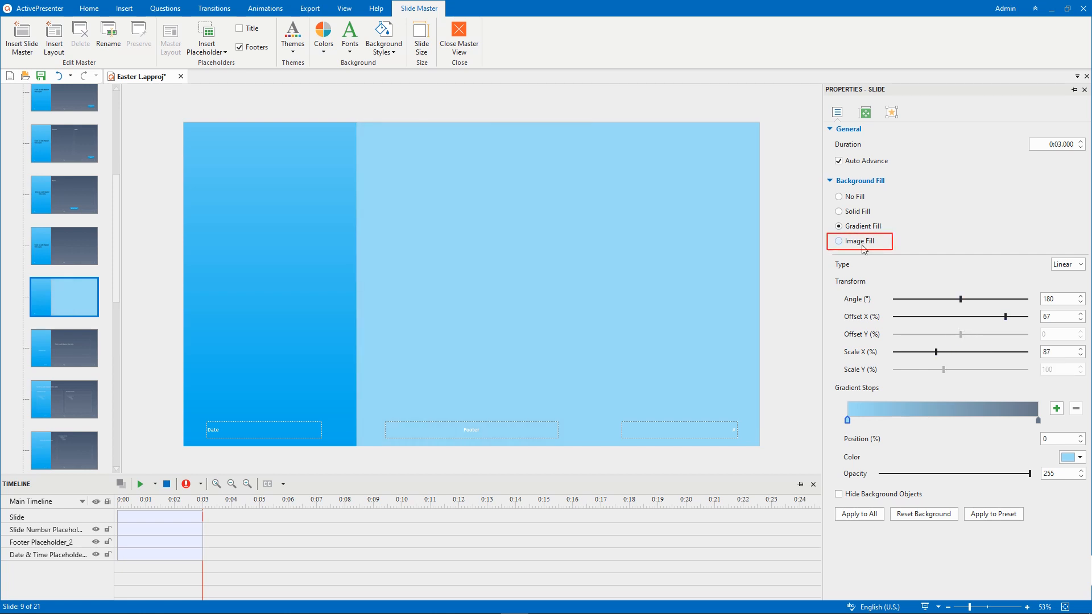
- Fill the layout background with the painted Easter eggs photo (image6)
click(840, 241)
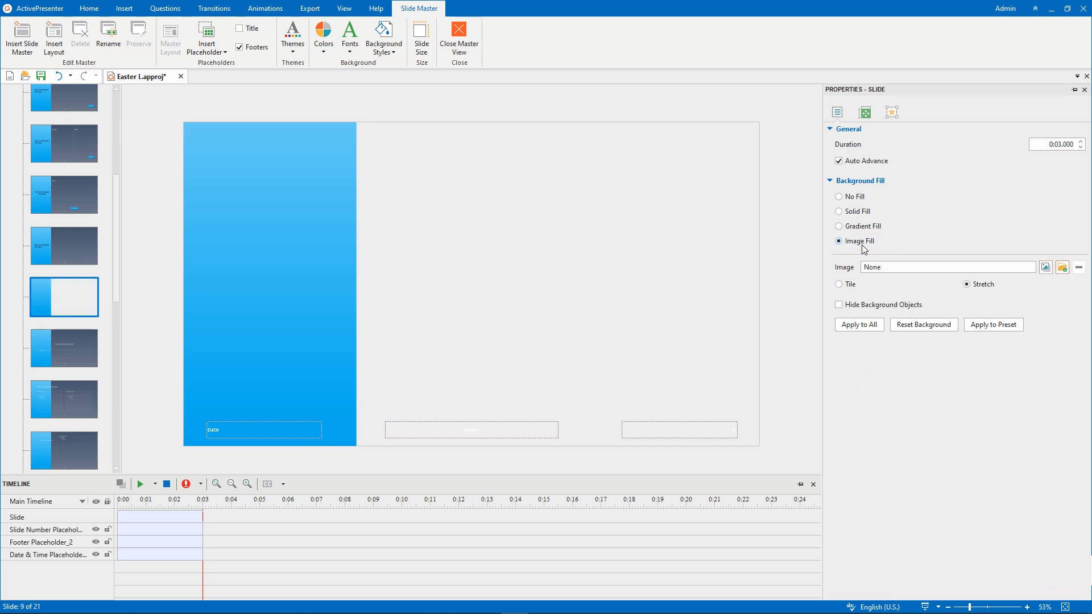
click(1044, 267)
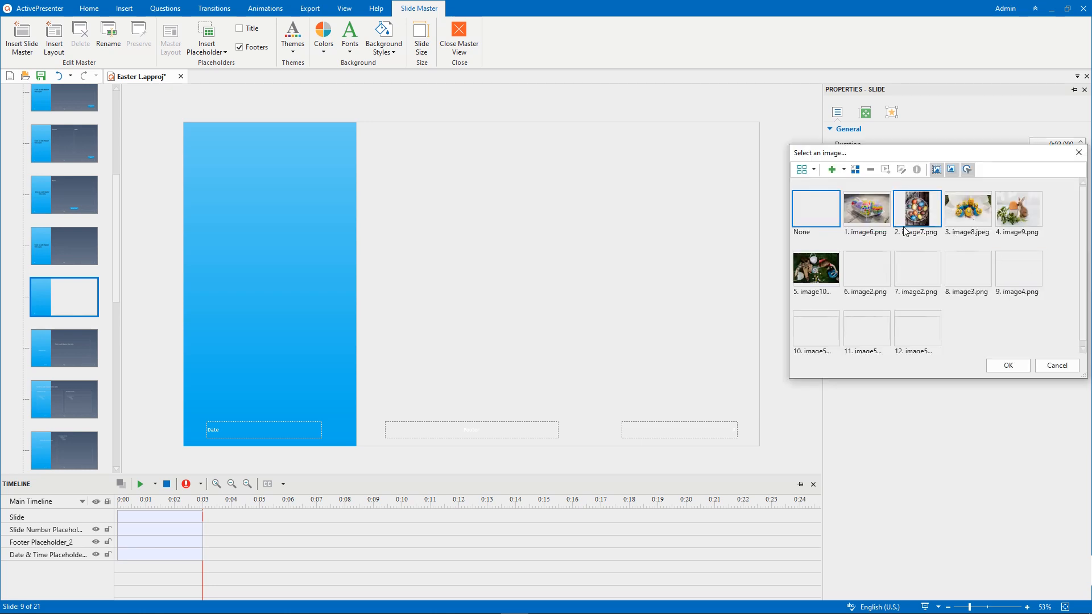
click(1006, 365)
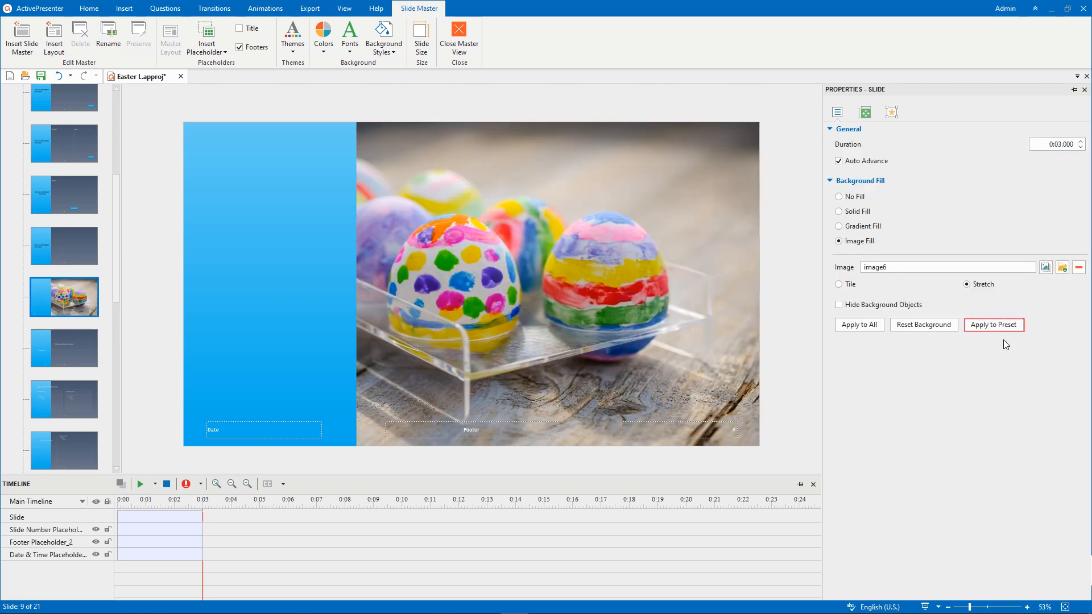
click(993, 324)
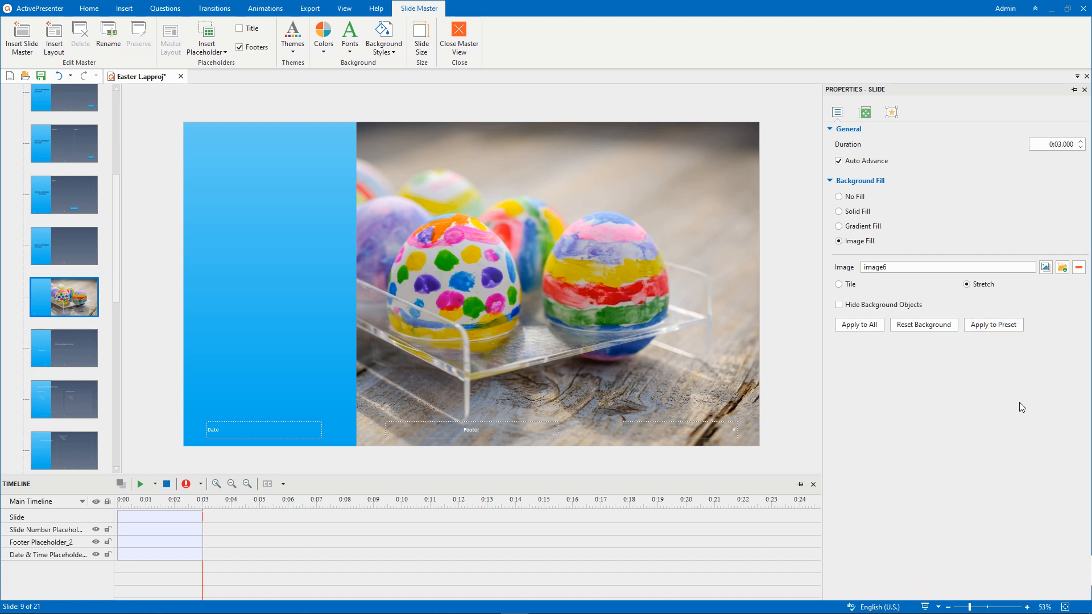
- Store the egg photo background as a preset, then return to gradient fill
click(994, 325)
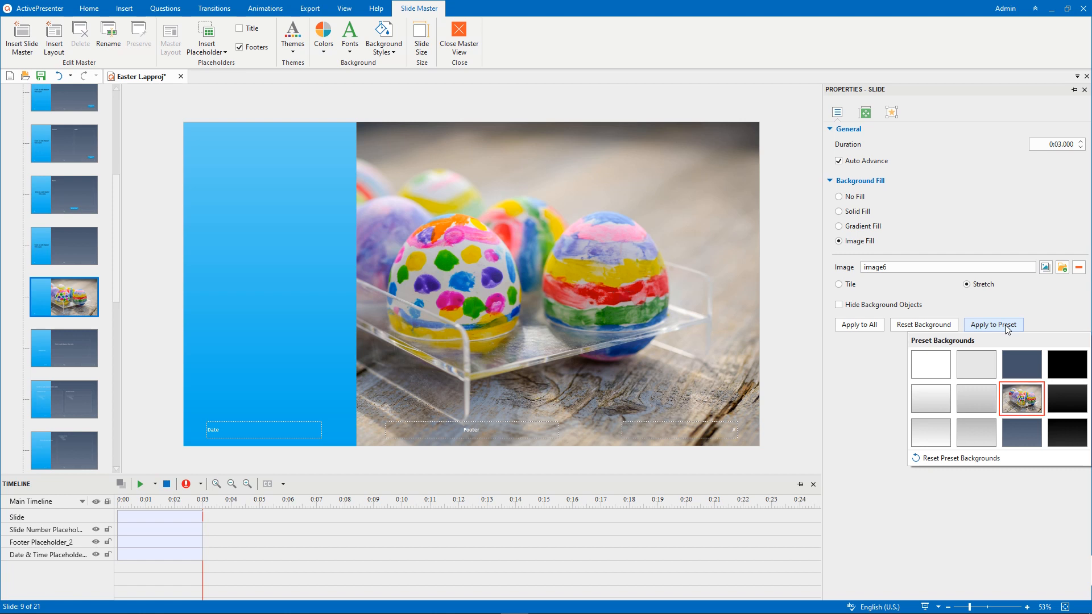
click(993, 324)
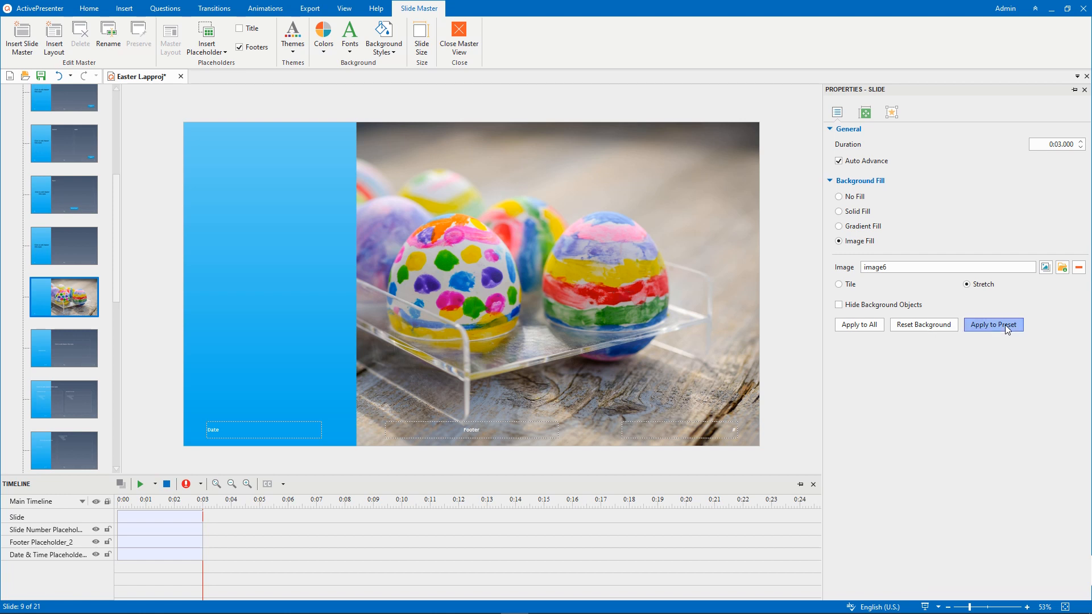
mouse_move(986, 328)
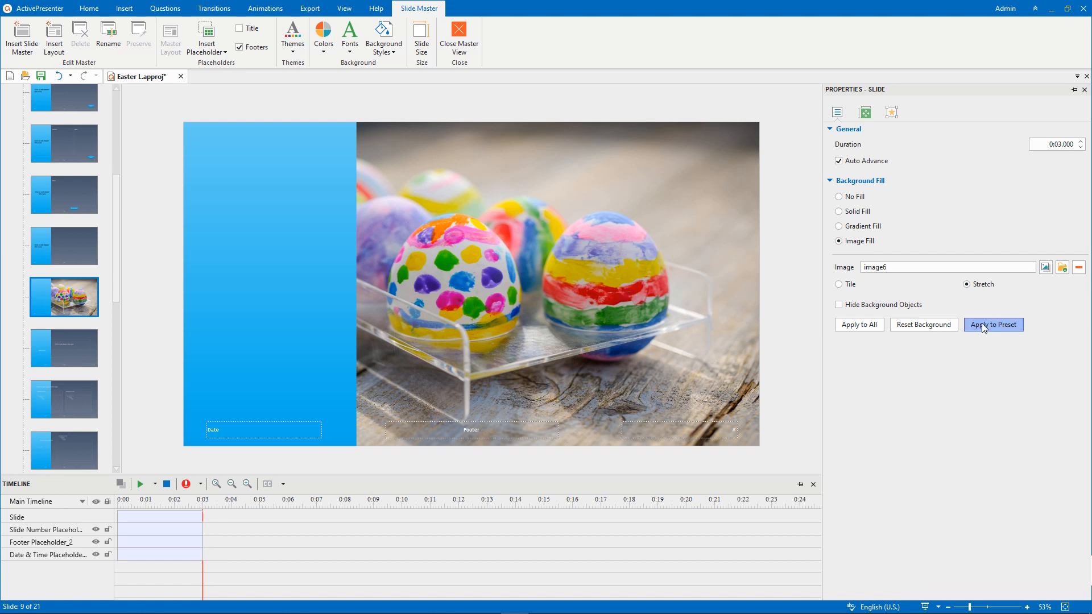
click(838, 225)
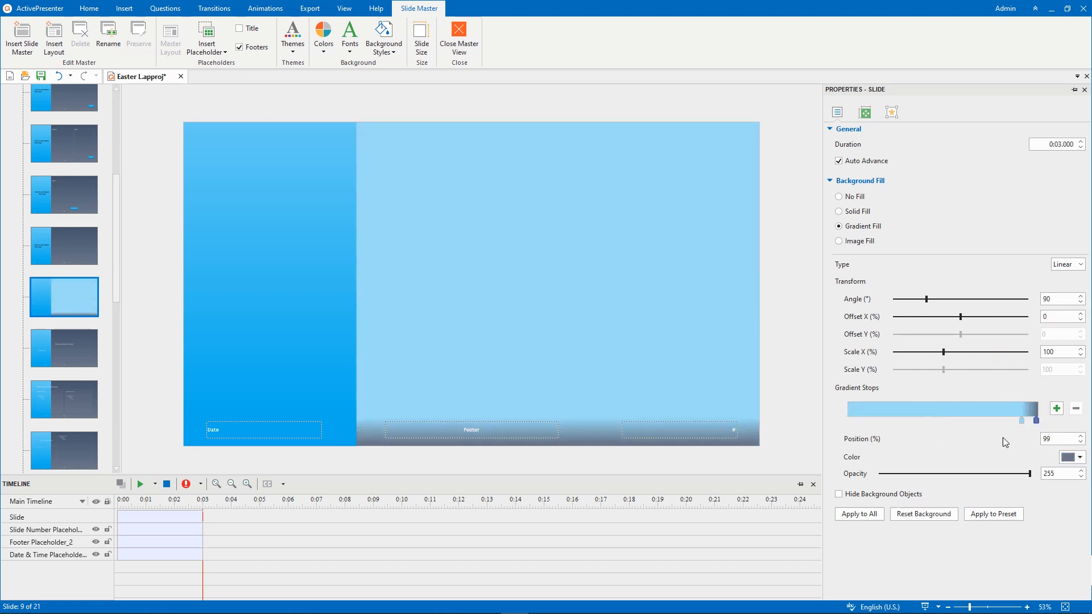
- Rotate the light-blue gradient to 107 degrees and close the master view
drag(925, 299, 932, 299)
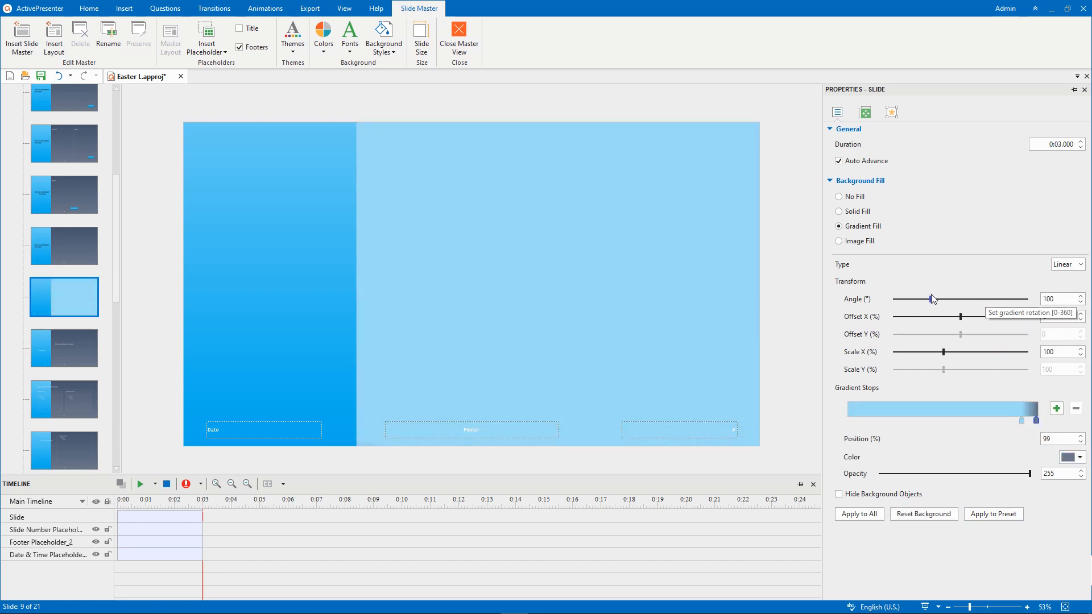
drag(929, 299, 954, 299)
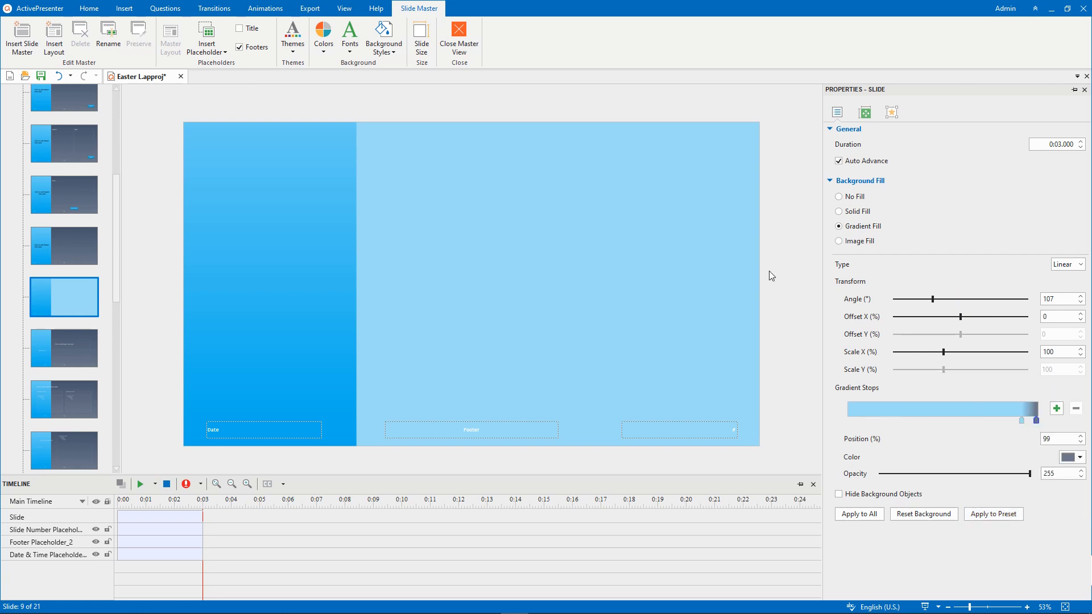
click(458, 38)
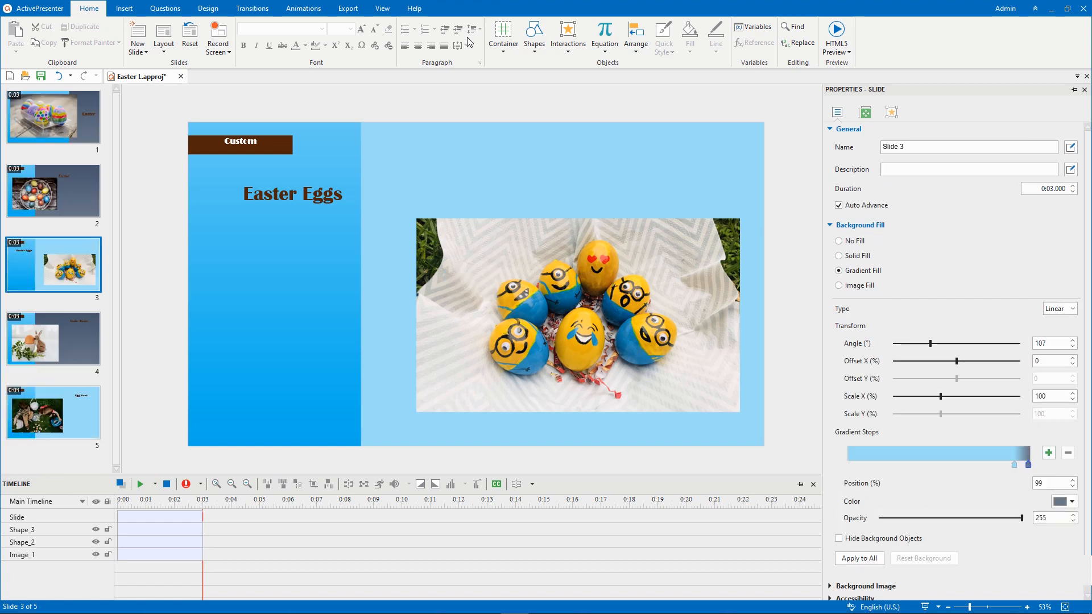
- Show the first slide, Easter, with its new light-blue gradient background
click(207, 8)
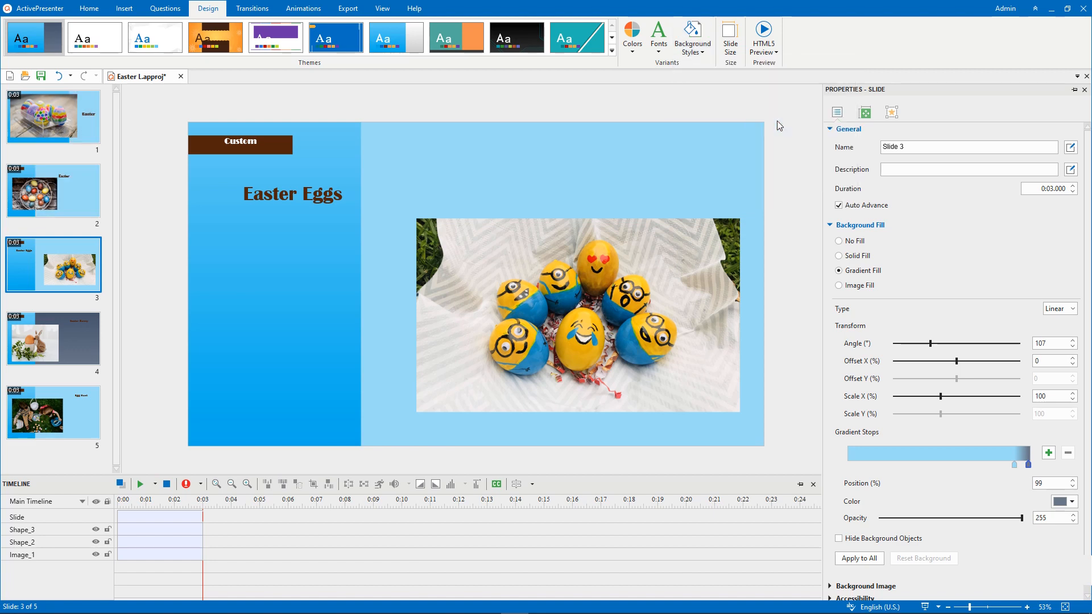
click(54, 116)
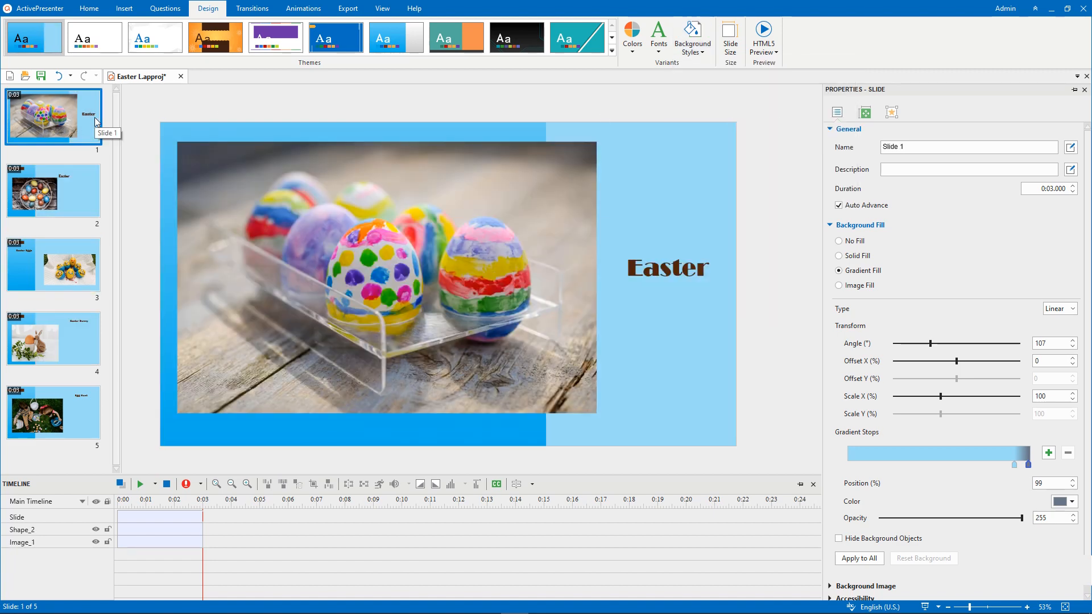